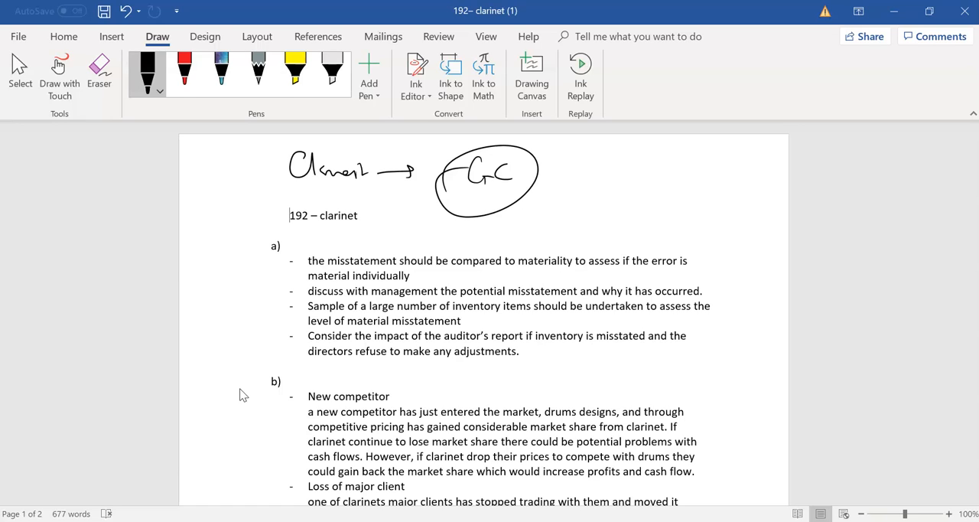
Ink a short underlined jotting and a small letter beside the circled heading note, plus a left bracket
{"action": "left_click_drag", "start_coordinate": [551, 187], "coordinate": [589, 190]}
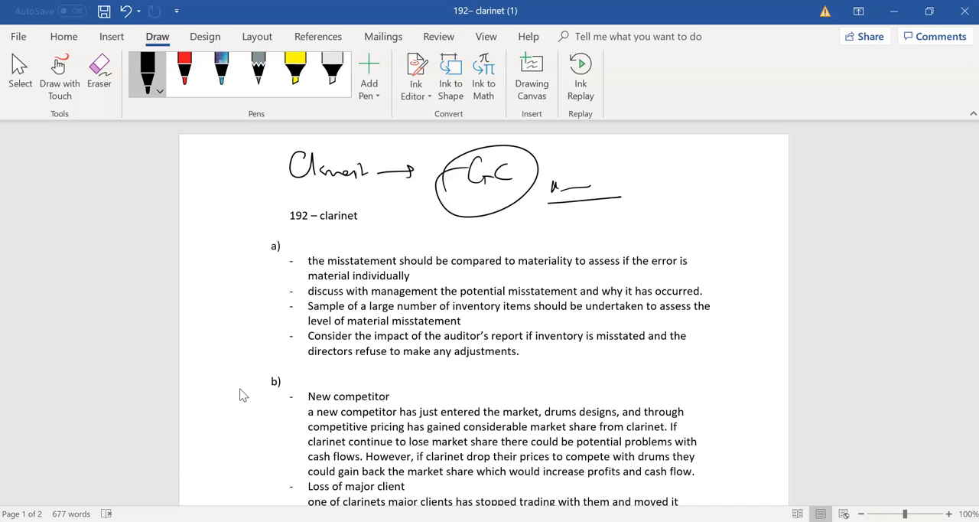
{"action": "left_click_drag", "start_coordinate": [528, 227], "coordinate": [543, 214]}
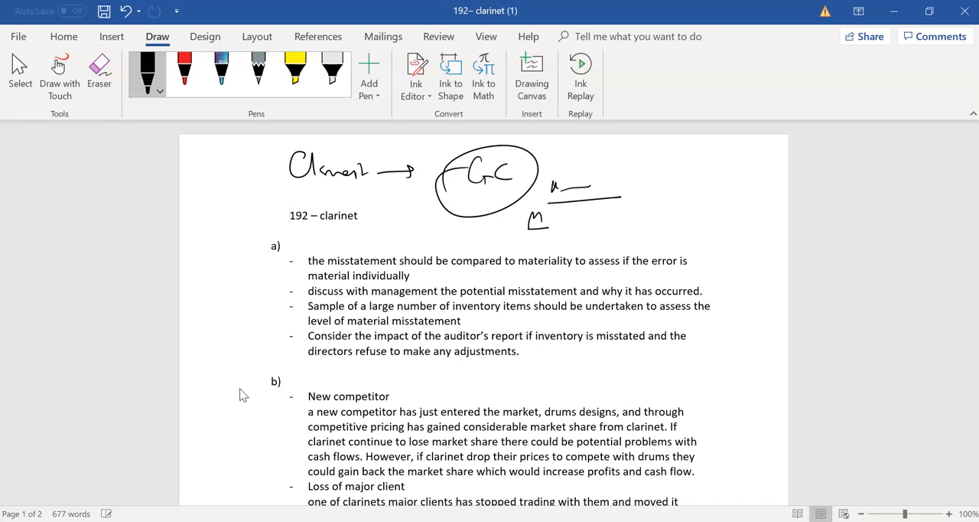
{"action": "left_click", "coordinate": [291, 214]}
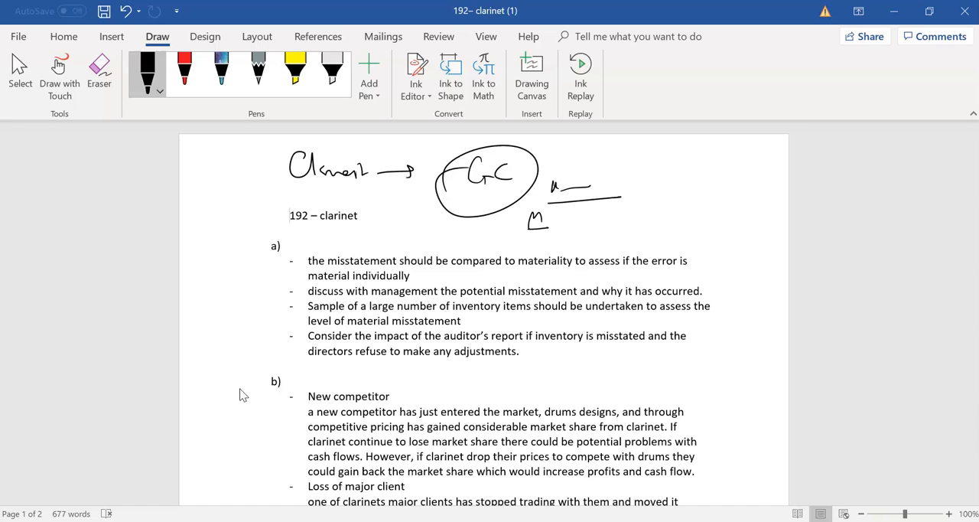
{"action": "left_click_drag", "start_coordinate": [257, 263], "coordinate": [260, 352]}
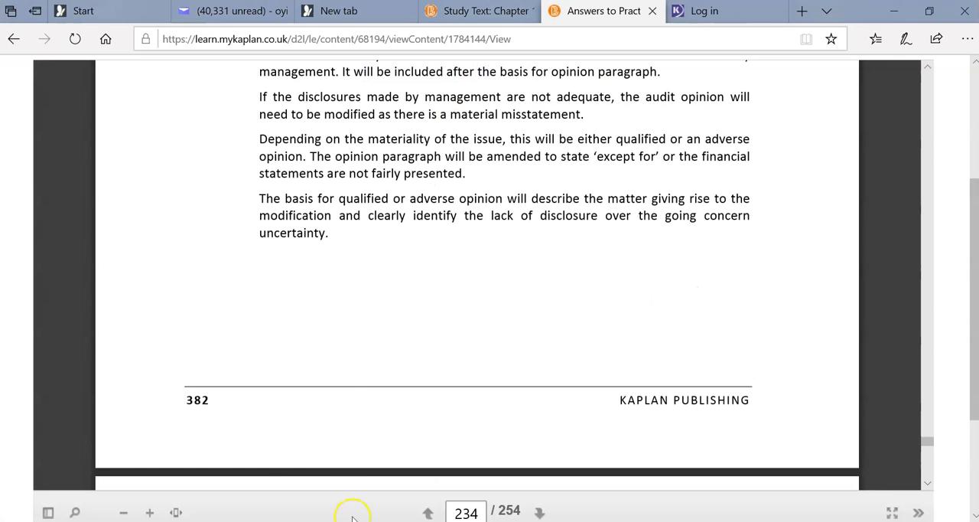
Scroll the Kaplan answers PDF back to the 192 Clarinet key answer tips
{"action": "scroll", "scroll_direction": "up", "scroll_amount": 3}
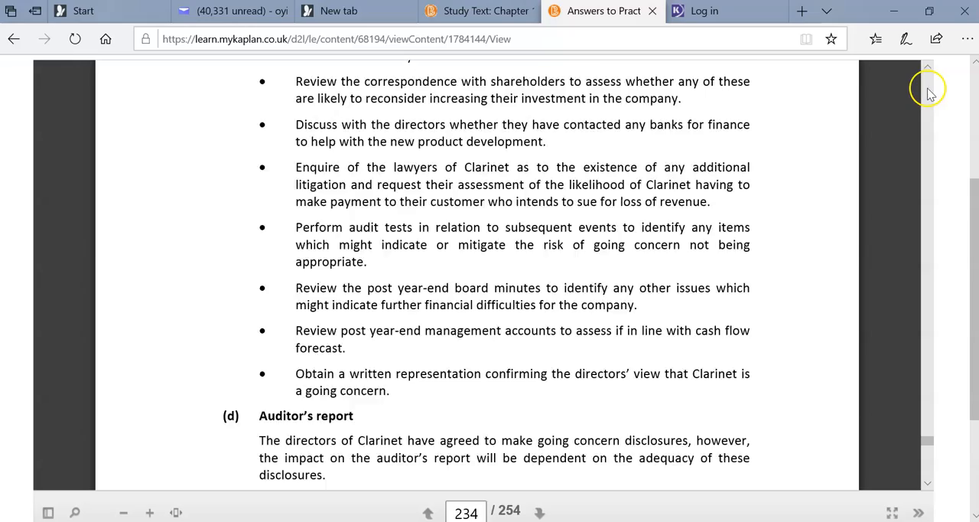
{"action": "scroll", "scroll_direction": "up", "scroll_amount": 3}
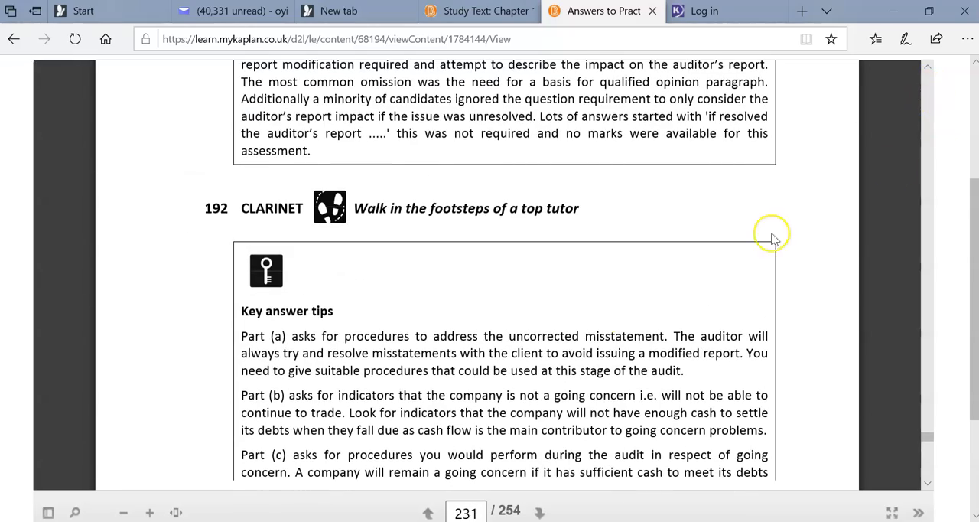
{"action": "mouse_move", "coordinate": [563, 349]}
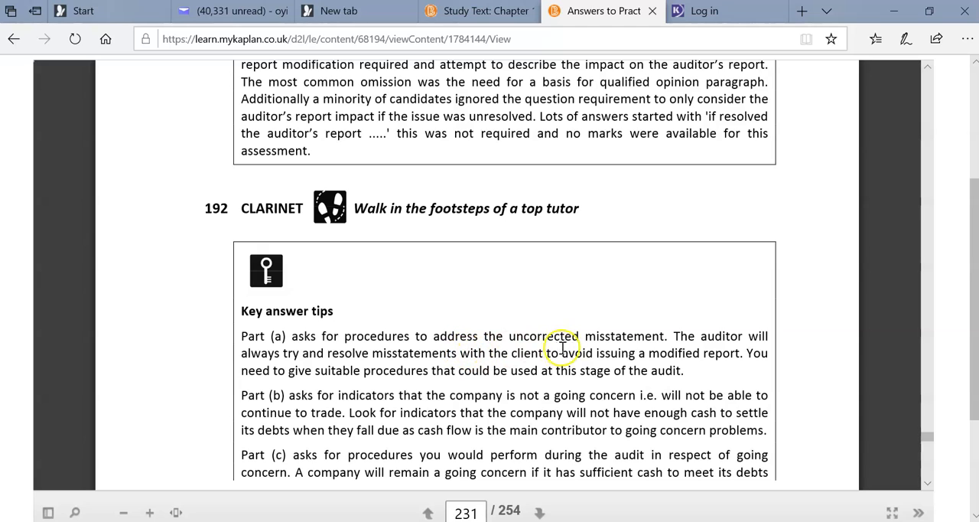
{"action": "mouse_move", "coordinate": [574, 355]}
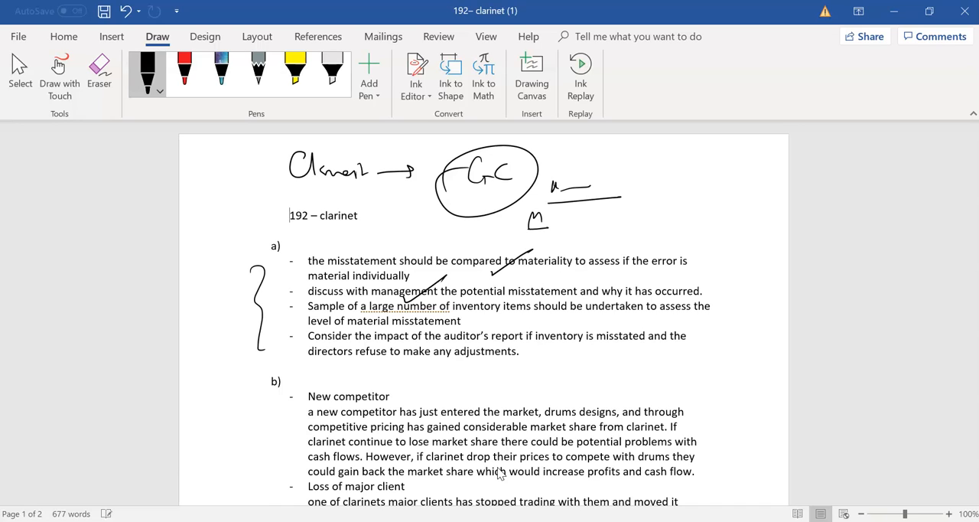
Tick the part a procedures, loop the bullet list and add another tick below it
{"action": "left_click_drag", "start_coordinate": [459, 324], "coordinate": [477, 309]}
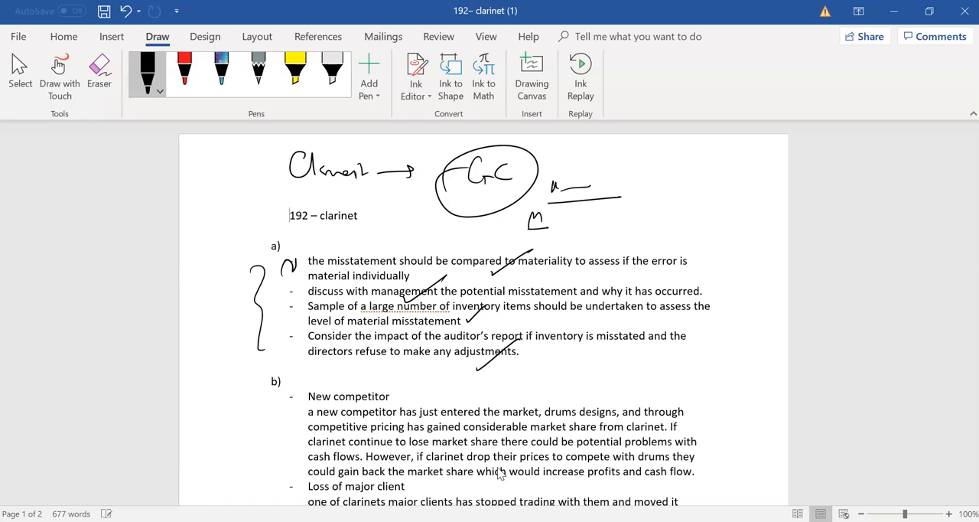
{"action": "left_click_drag", "start_coordinate": [275, 244], "coordinate": [275, 375]}
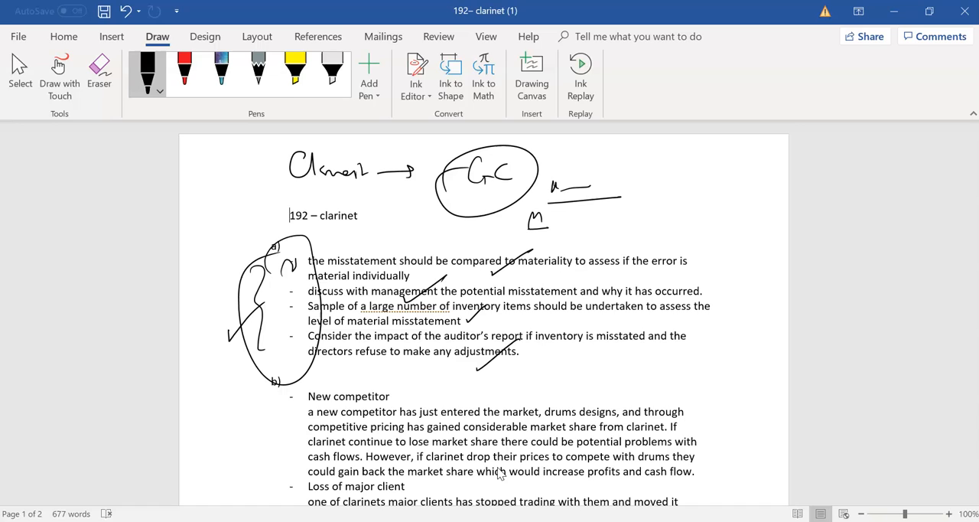
{"action": "left_click_drag", "start_coordinate": [276, 386], "coordinate": [299, 413]}
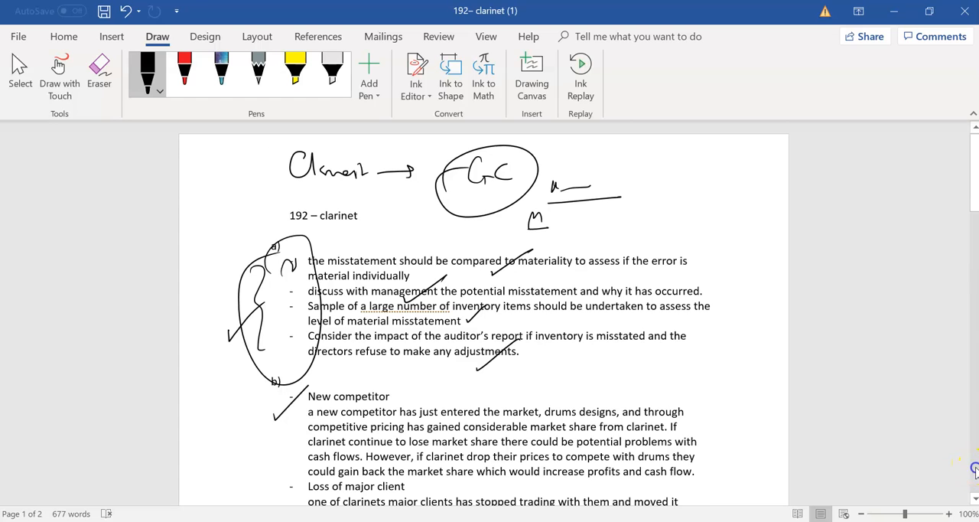
Scroll through the part b going-concern indicators down to the part c procedures
{"action": "scroll", "scroll_direction": "down", "scroll_amount": 3}
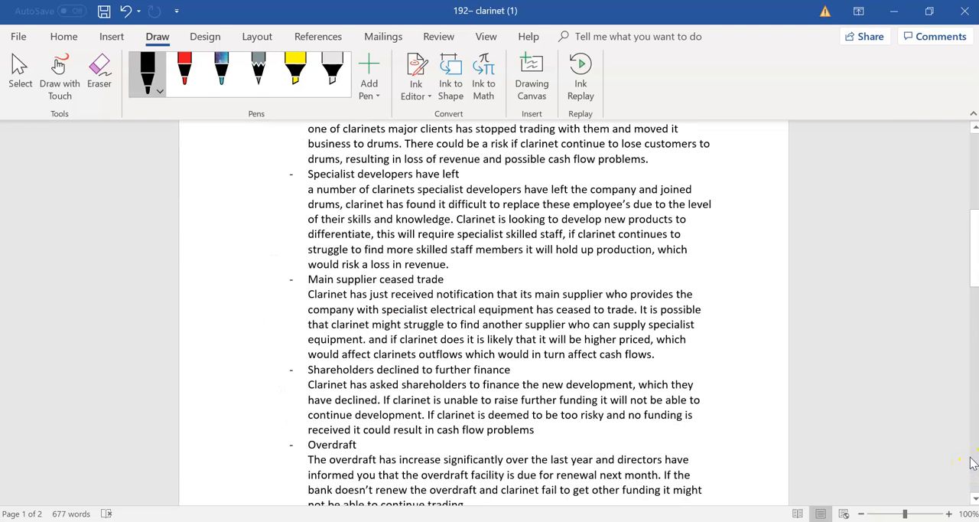
{"action": "mouse_move", "coordinate": [273, 104]}
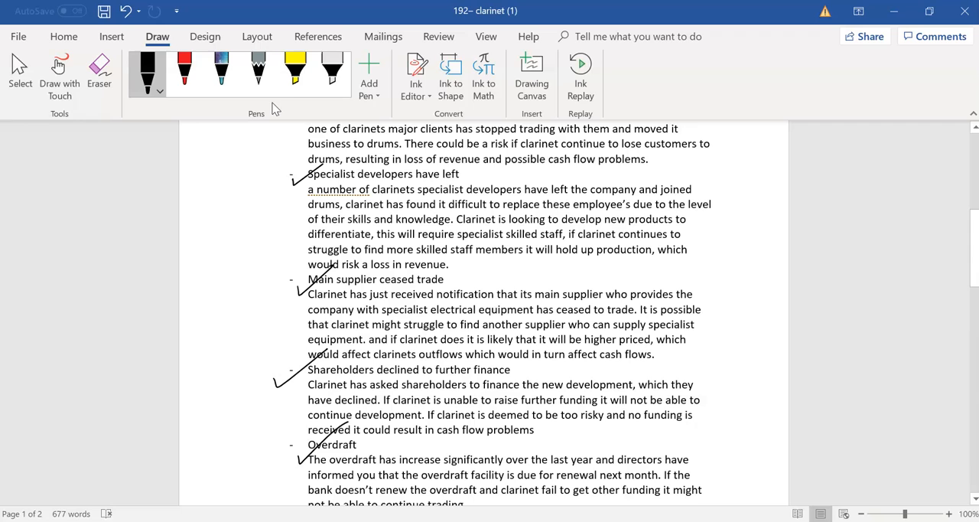
{"action": "scroll", "scroll_direction": "down", "scroll_amount": 3}
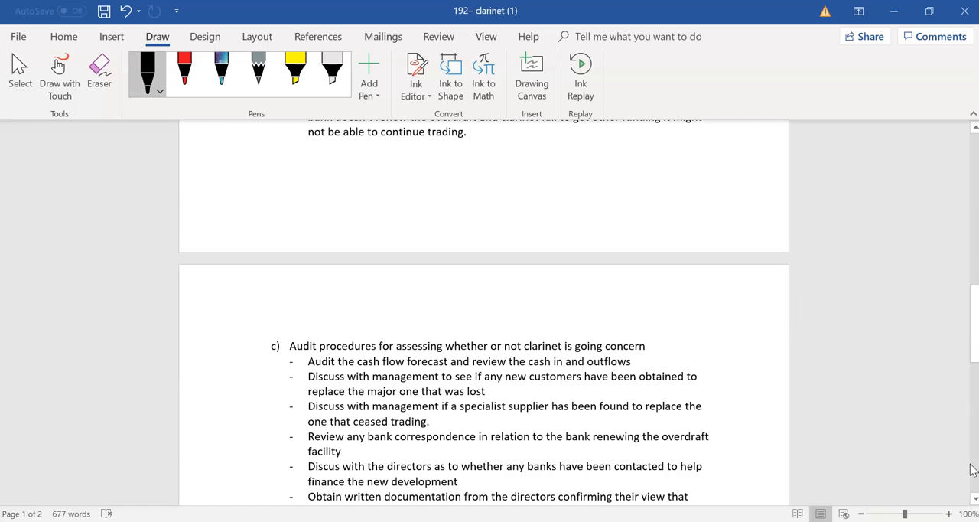
Ink a curly bracket with ticks beside the part c procedures and move down to part d
{"action": "left_click_drag", "start_coordinate": [268, 375], "coordinate": [260, 459]}
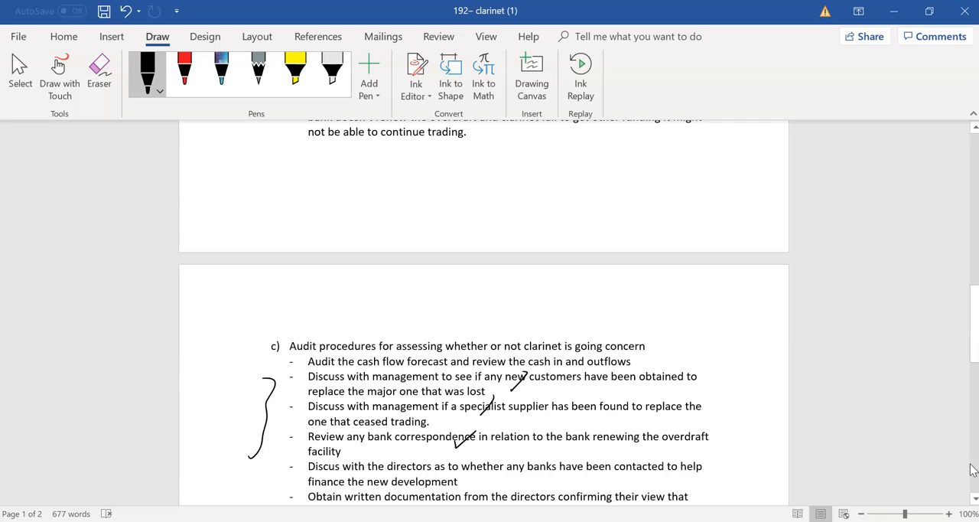
{"action": "scroll", "scroll_direction": "down", "scroll_amount": 3}
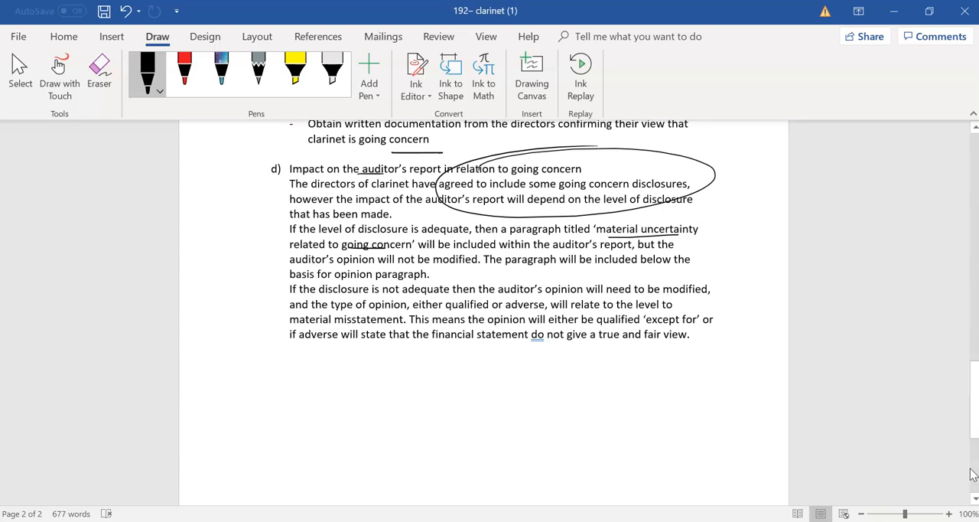
Bracket part d, loop the qualified-or-adverse sentence, tick it and write a circled note with a cross below
{"action": "left_click_drag", "start_coordinate": [270, 242], "coordinate": [274, 329]}
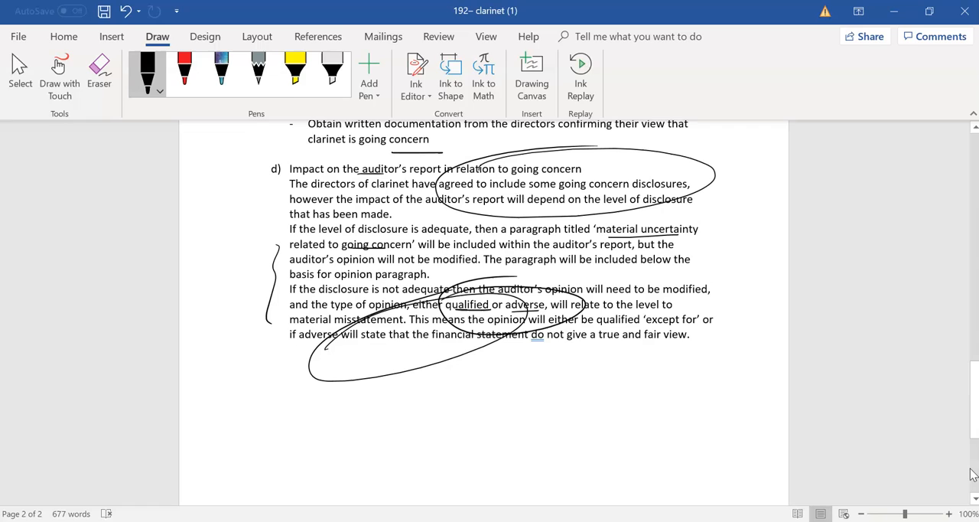
{"action": "left_click_drag", "start_coordinate": [232, 406], "coordinate": [248, 410]}
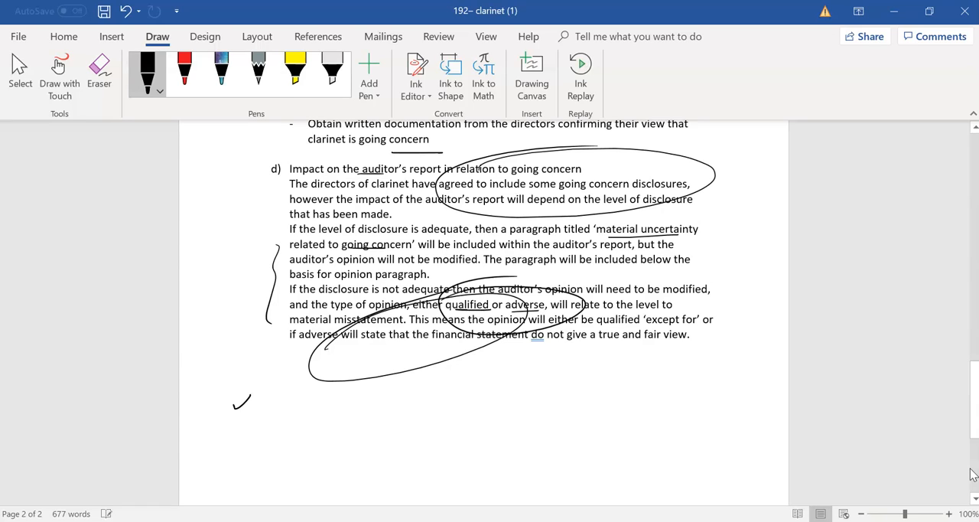
{"action": "left_click_drag", "start_coordinate": [237, 441], "coordinate": [229, 478]}
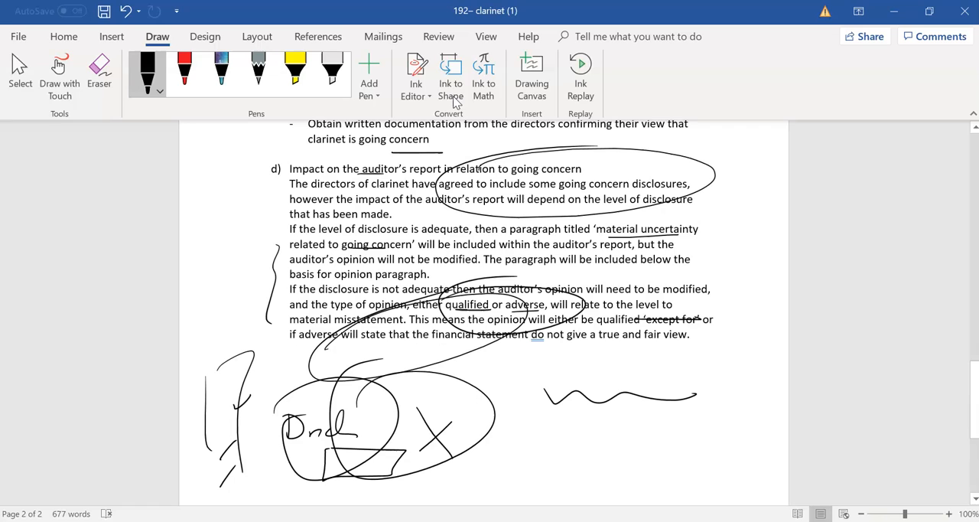
{"action": "mouse_move", "coordinate": [450, 76]}
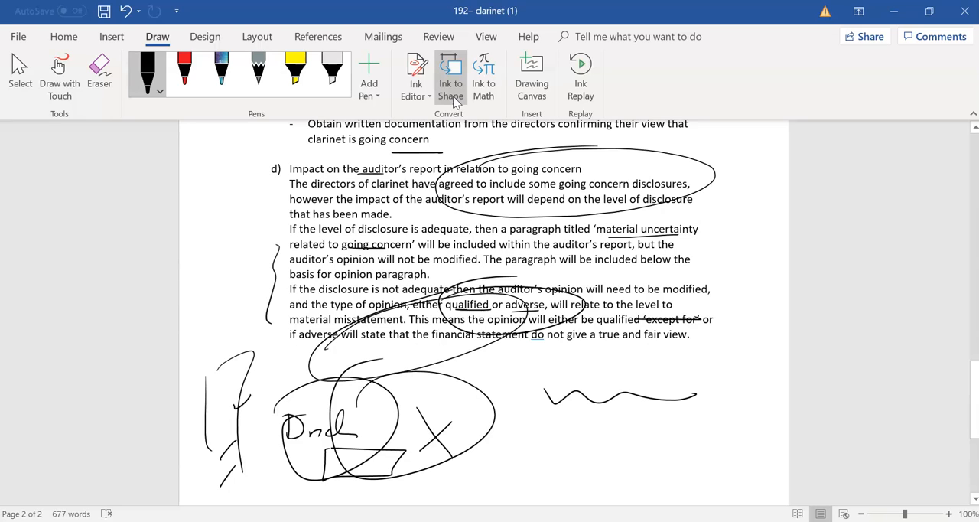